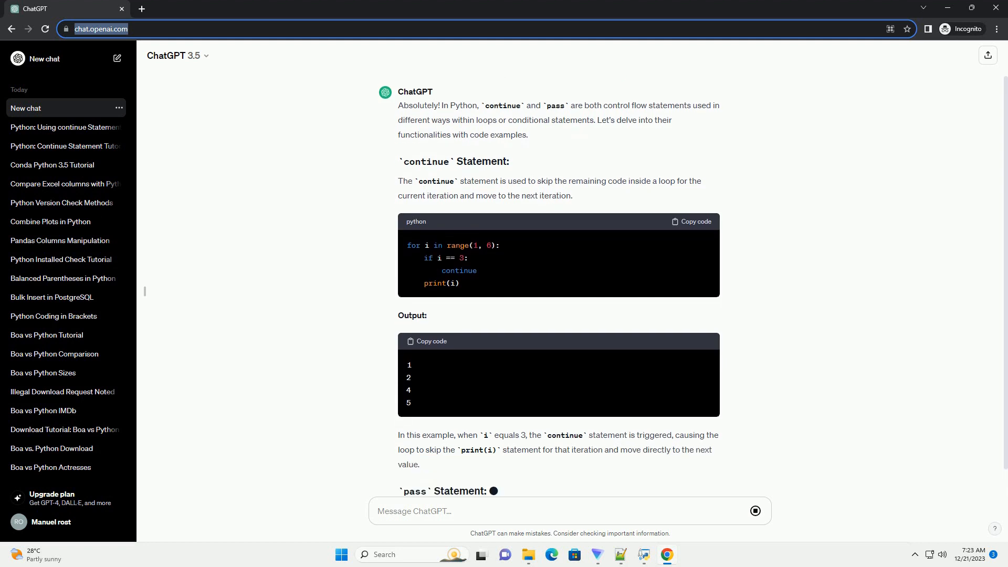
scroll(down, 3)
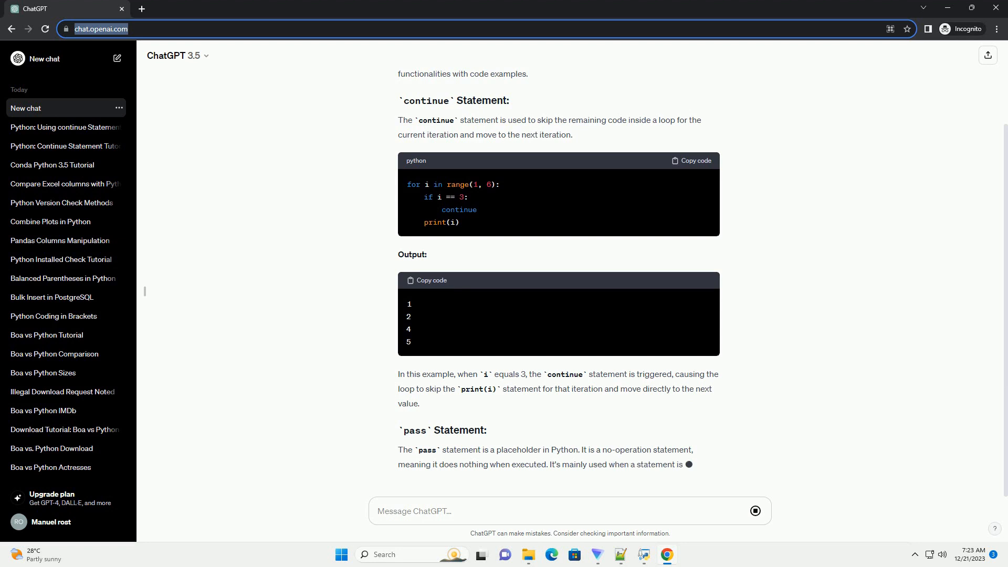
scroll(down, 3)
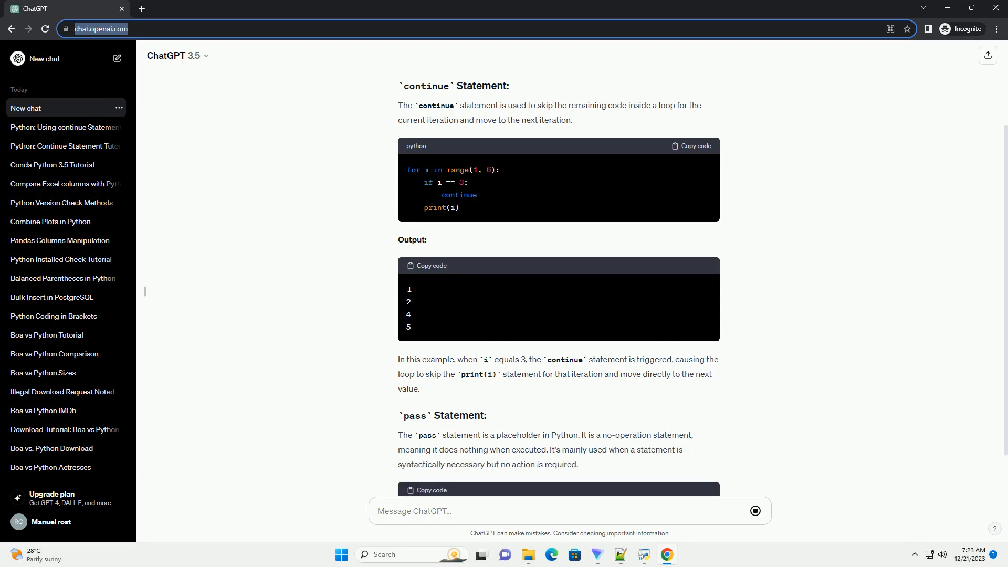
scroll(down, 3)
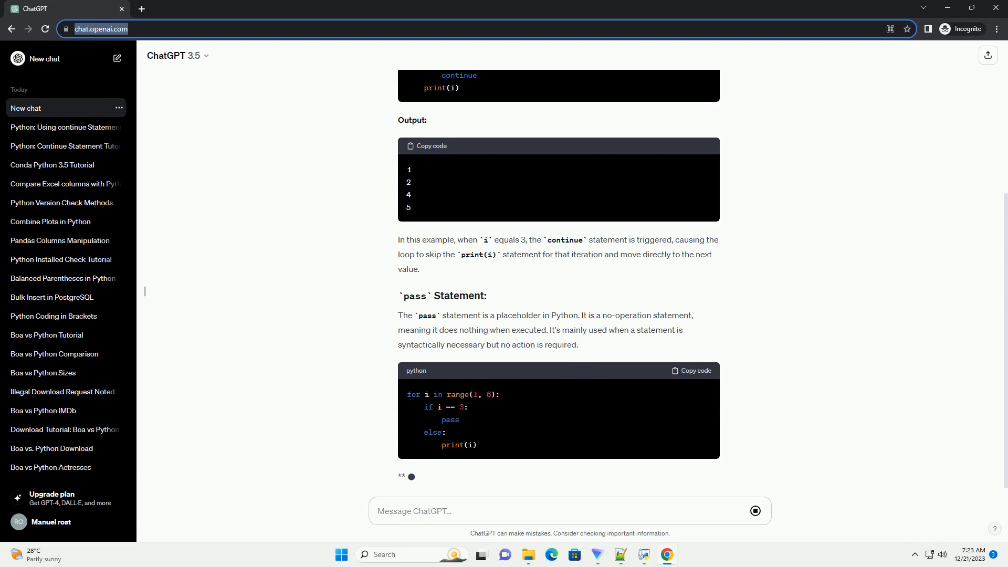
scroll(down, 3)
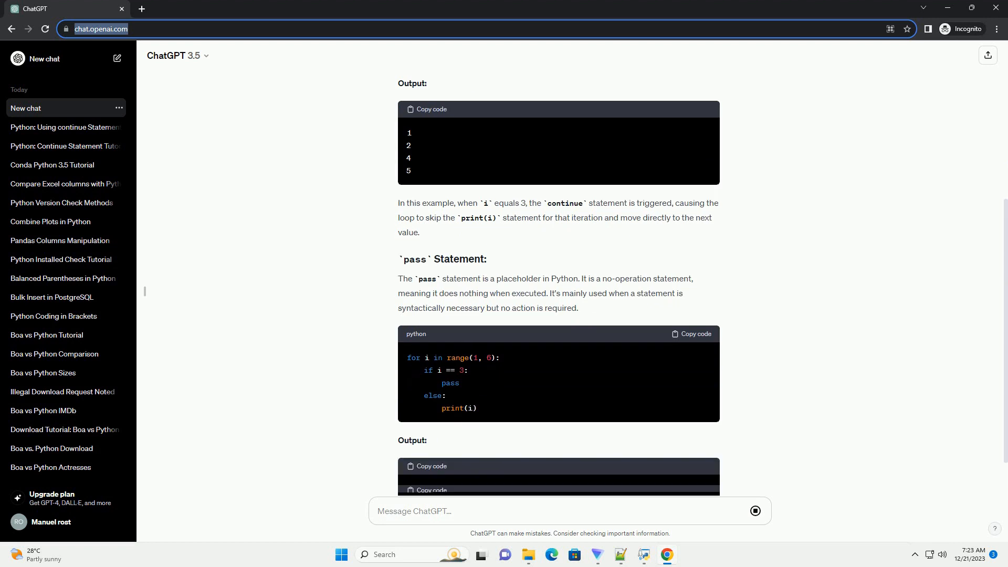
scroll(down, 3)
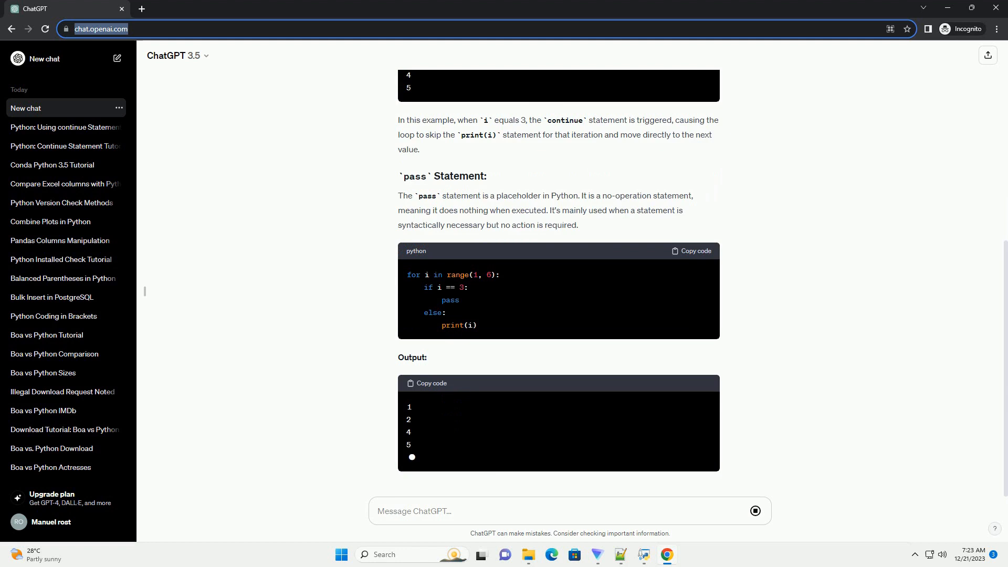